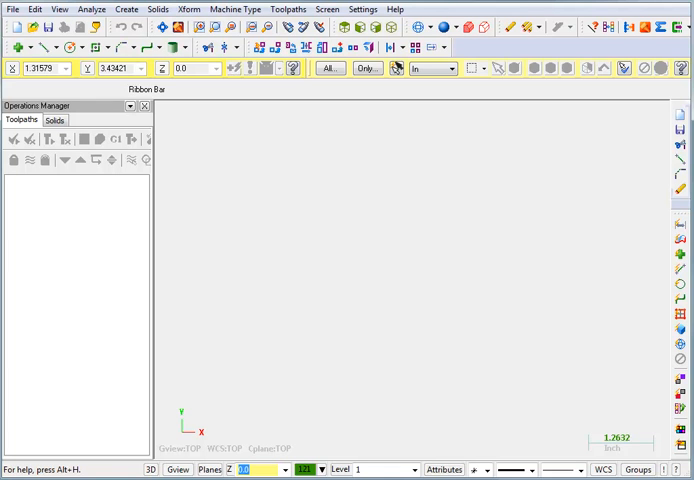
Reopen the Open dialog and browse into the TFM-Files\X6-Lathe1 folder
{"action": "left_click", "coordinate": [11, 9]}
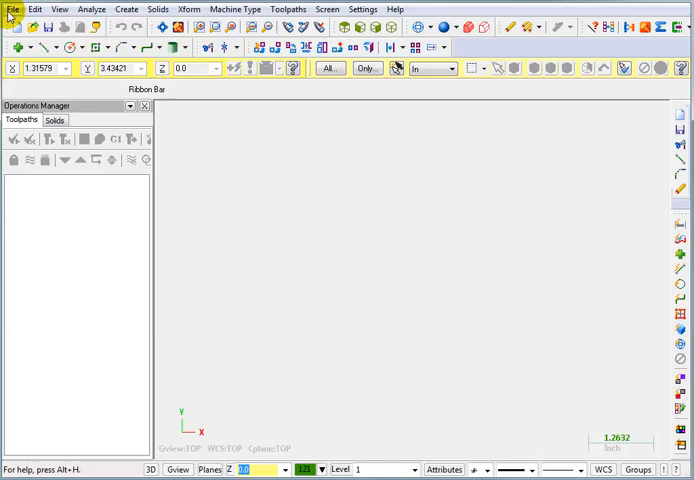
{"action": "left_click", "coordinate": [11, 9]}
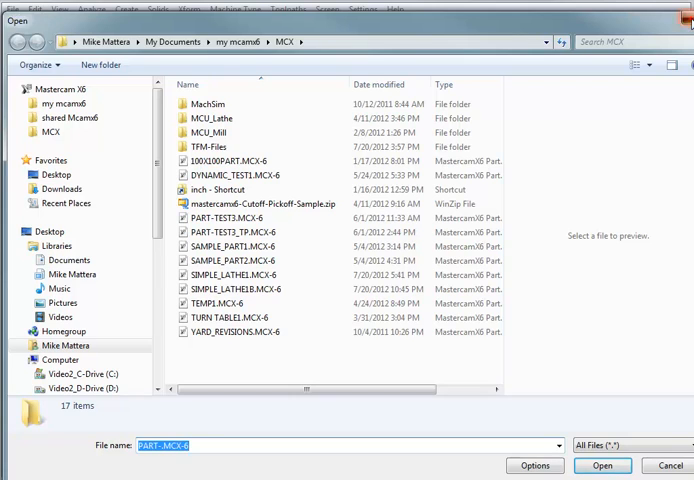
{"action": "left_click", "coordinate": [611, 465]}
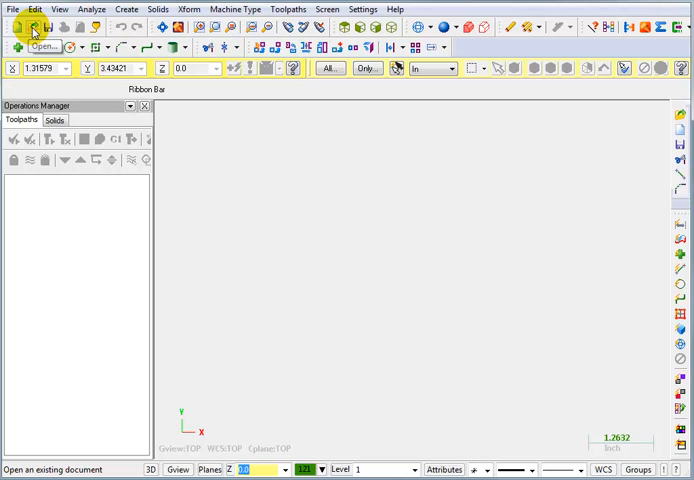
{"action": "left_click", "coordinate": [32, 27]}
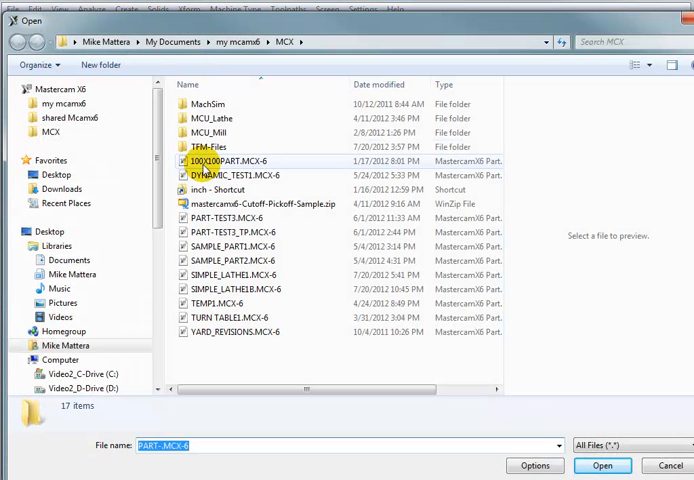
{"action": "double_click", "coordinate": [210, 147]}
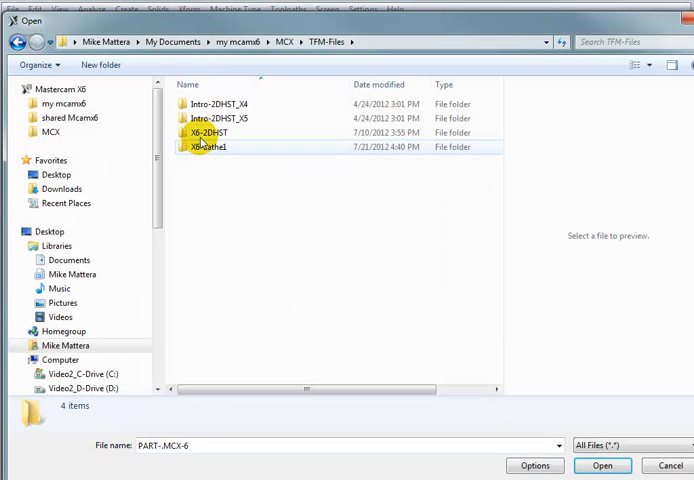
{"action": "mouse_move", "coordinate": [222, 147]}
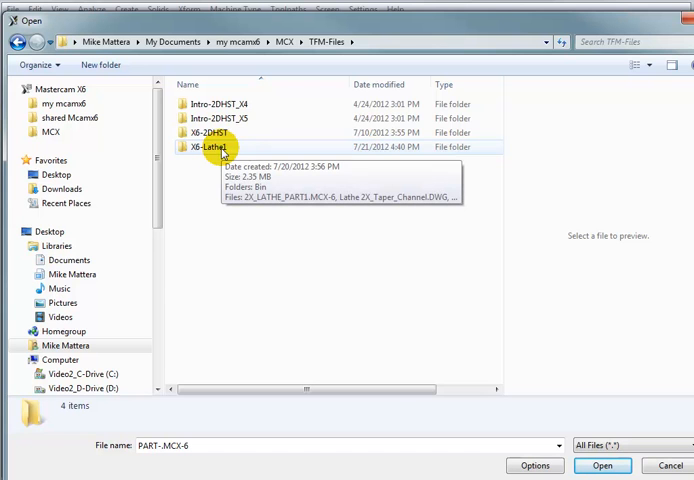
{"action": "double_click", "coordinate": [207, 147]}
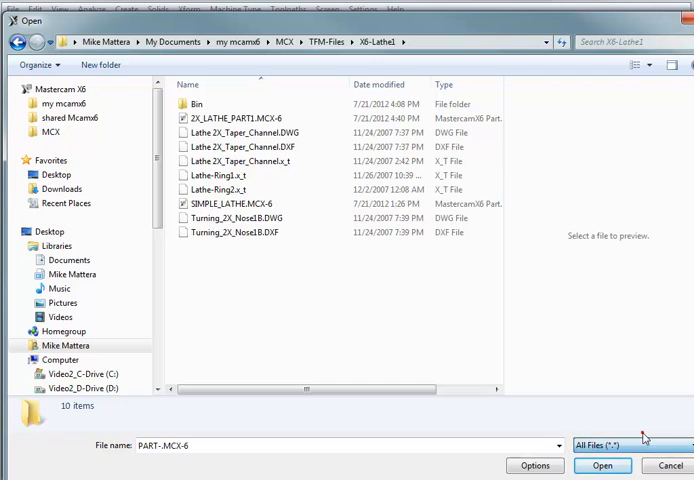
{"action": "left_click", "coordinate": [250, 132]}
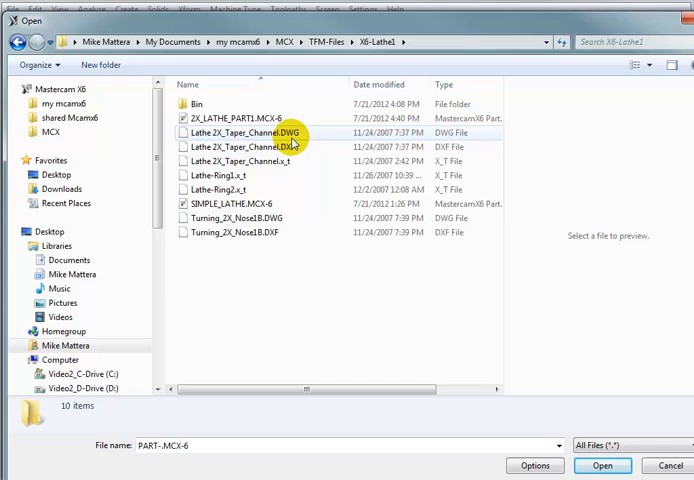
{"action": "mouse_move", "coordinate": [290, 147]}
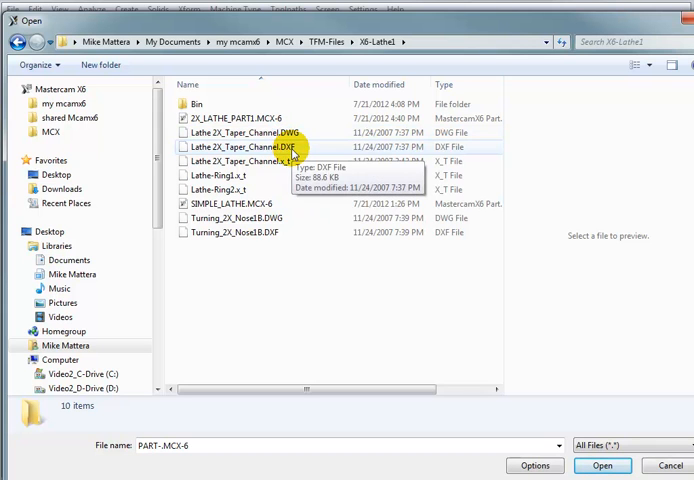
{"action": "mouse_move", "coordinate": [327, 291]}
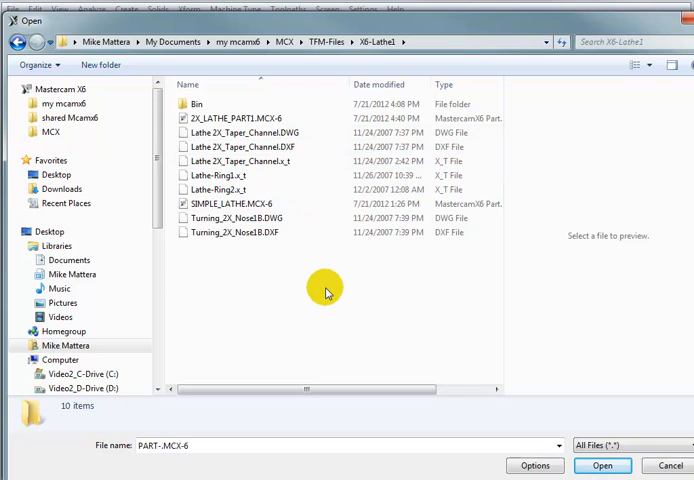
{"action": "mouse_move", "coordinate": [295, 304]}
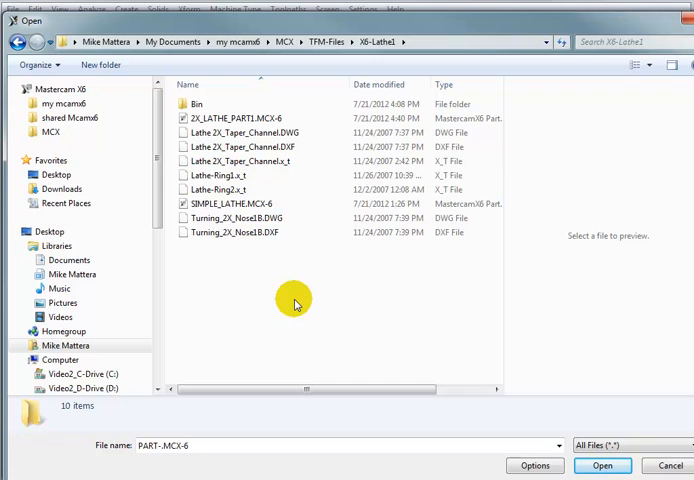
{"action": "mouse_move", "coordinate": [472, 348]}
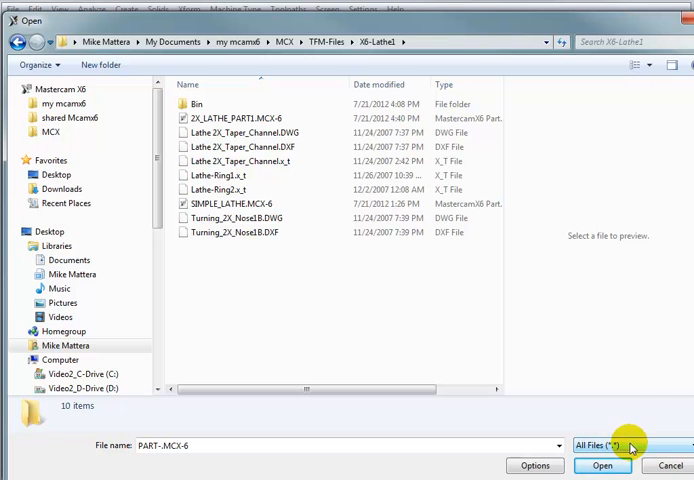
Try several file type filters, then settle on AutoCAD Files (*.DWG;*.DXF)
{"action": "left_click", "coordinate": [630, 440]}
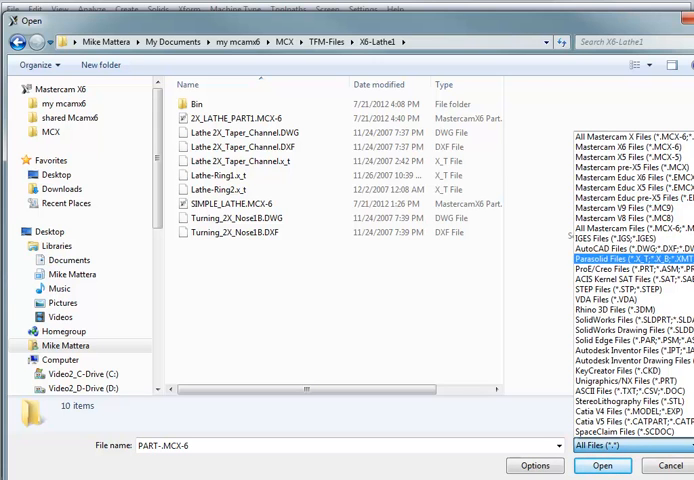
{"action": "left_click", "coordinate": [620, 249]}
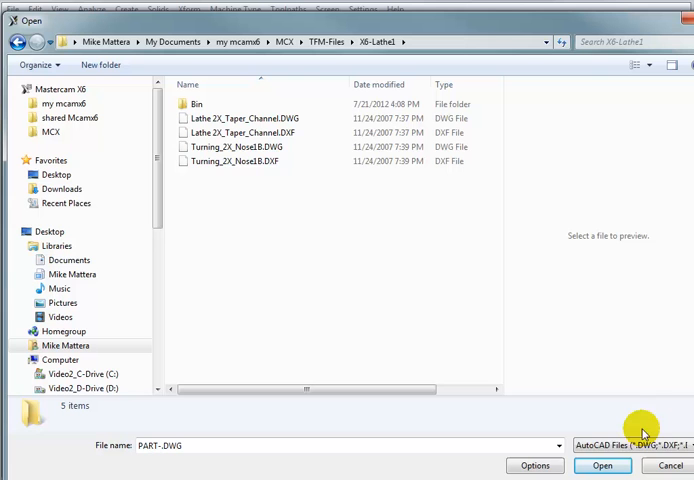
{"action": "left_click", "coordinate": [635, 440]}
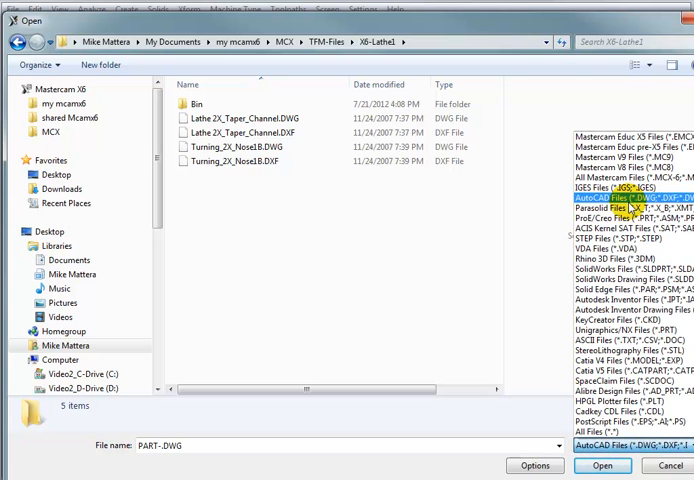
{"action": "left_click", "coordinate": [625, 203]}
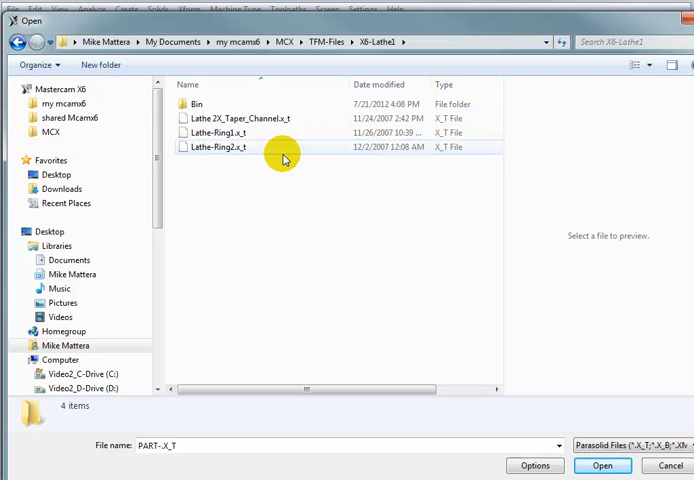
{"action": "left_click", "coordinate": [557, 438]}
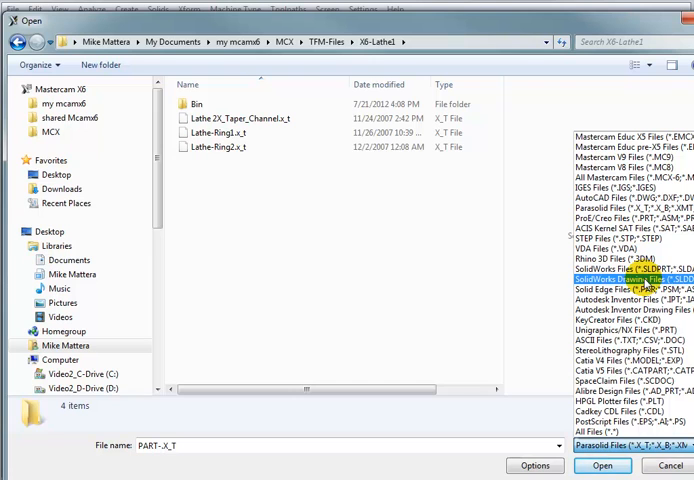
{"action": "left_click", "coordinate": [625, 300]}
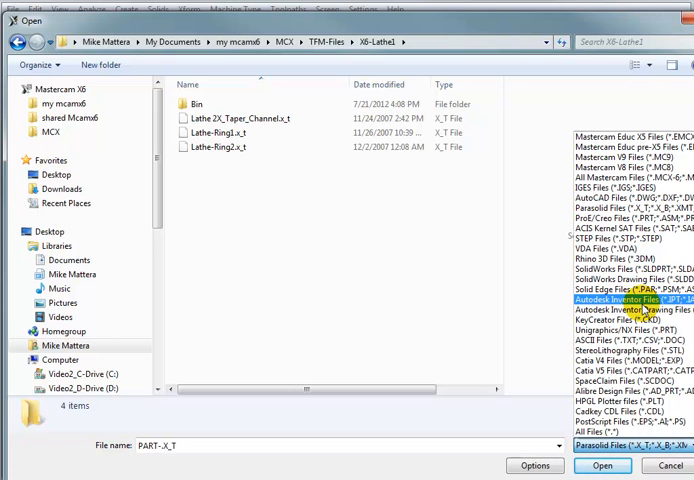
{"action": "left_click", "coordinate": [630, 310]}
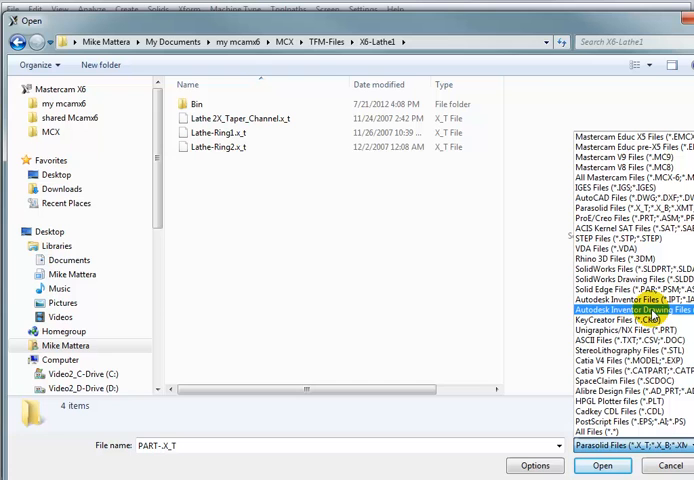
{"action": "left_click", "coordinate": [625, 339]}
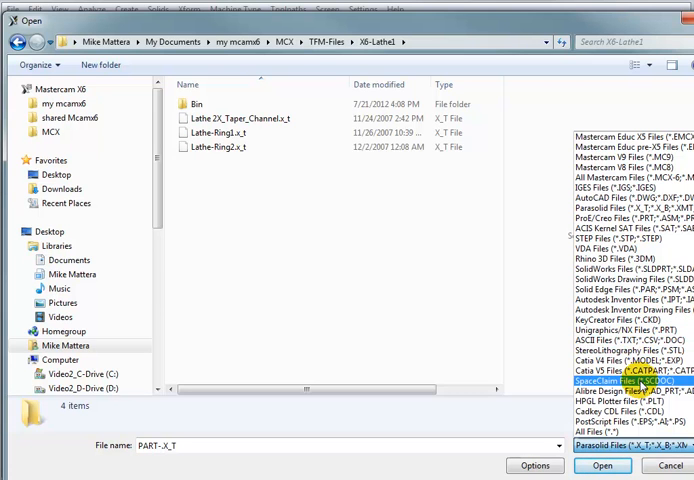
{"action": "left_click", "coordinate": [620, 383]}
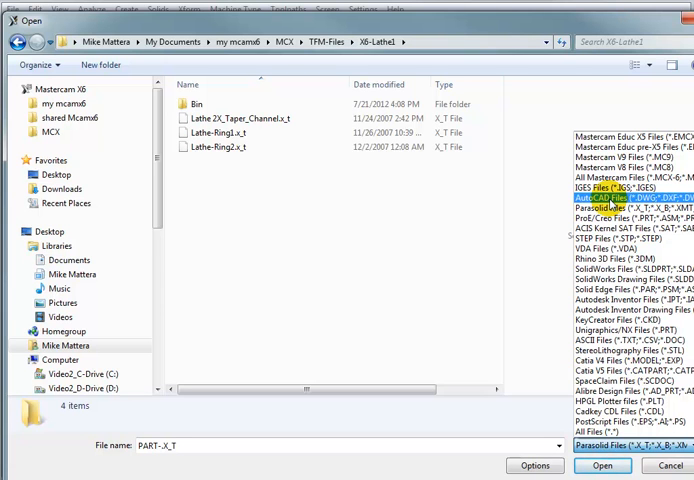
{"action": "left_click", "coordinate": [605, 208]}
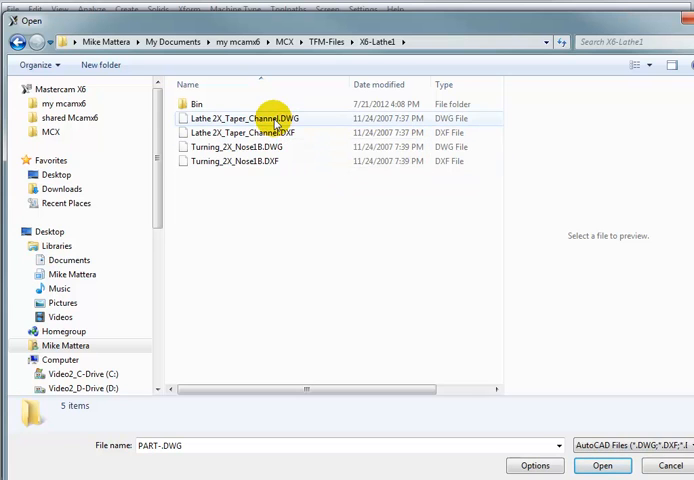
Select Turning_2X_Nose1B.DWG and open it
{"action": "left_click", "coordinate": [240, 147]}
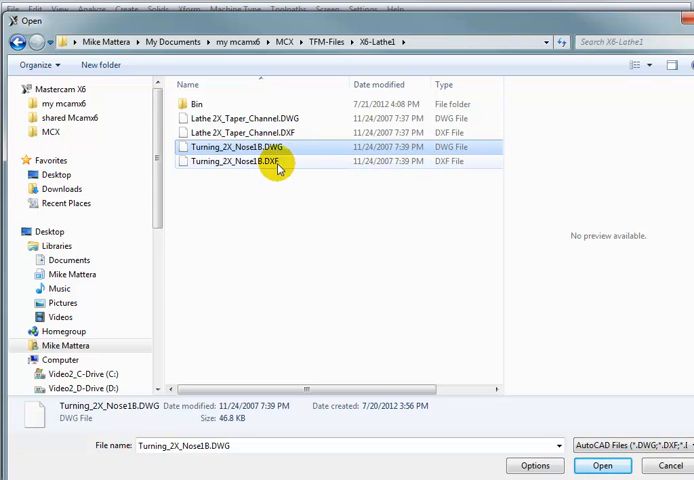
{"action": "mouse_move", "coordinate": [265, 161]}
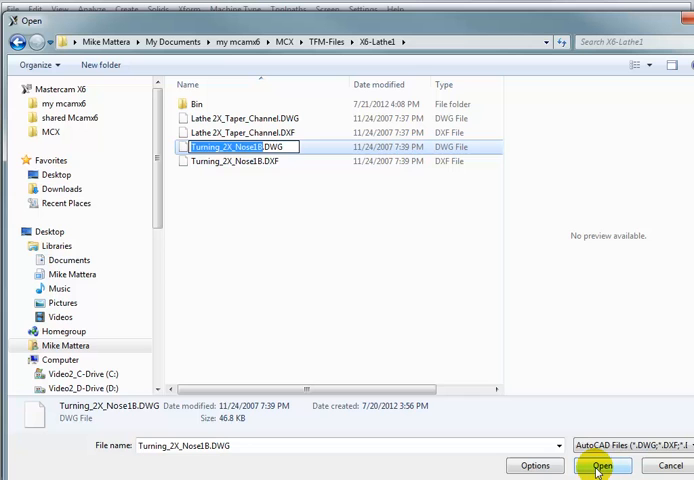
{"action": "left_click", "coordinate": [605, 465]}
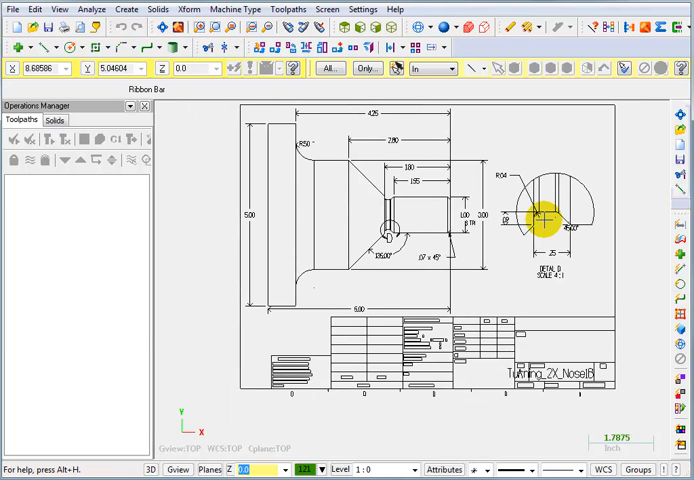
Toggle F9 so the coordinate axis lines show over the nose drawing
{"action": "key", "text": "F9"}
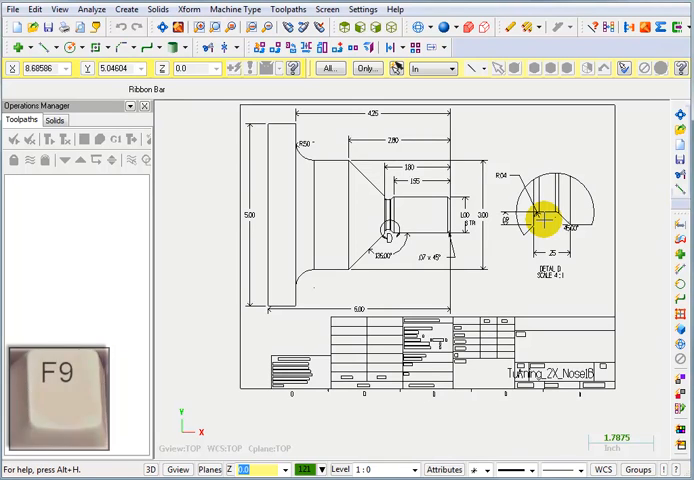
{"action": "key", "text": "F9"}
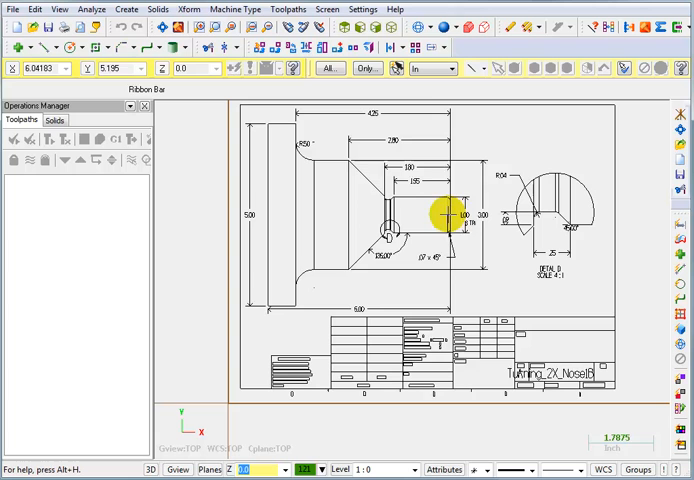
{"action": "mouse_move", "coordinate": [231, 412]}
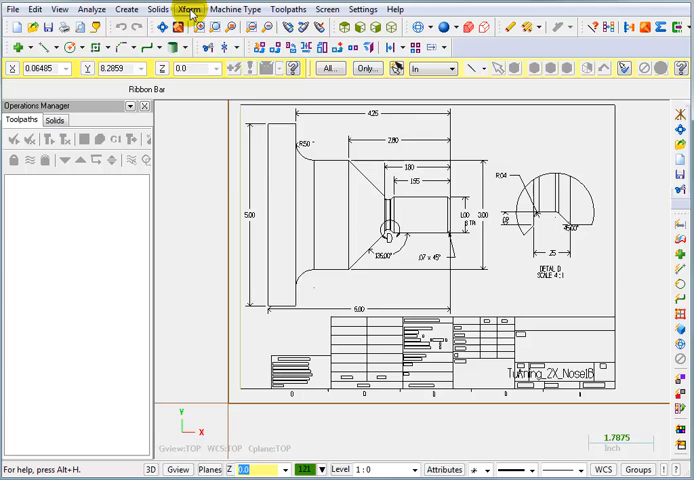
Start the Xform Move to Origin transform on the drawing
{"action": "left_click", "coordinate": [188, 9]}
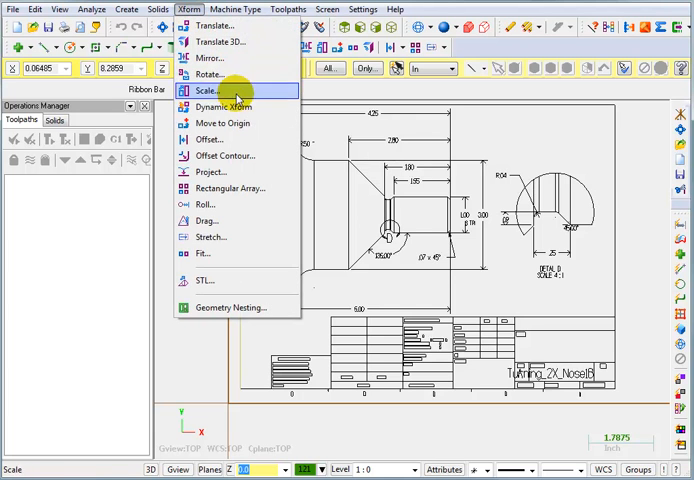
{"action": "mouse_move", "coordinate": [223, 123]}
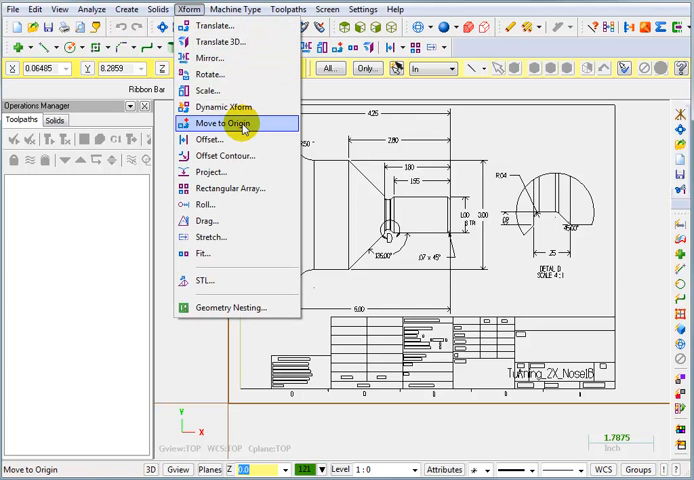
{"action": "left_click", "coordinate": [219, 123]}
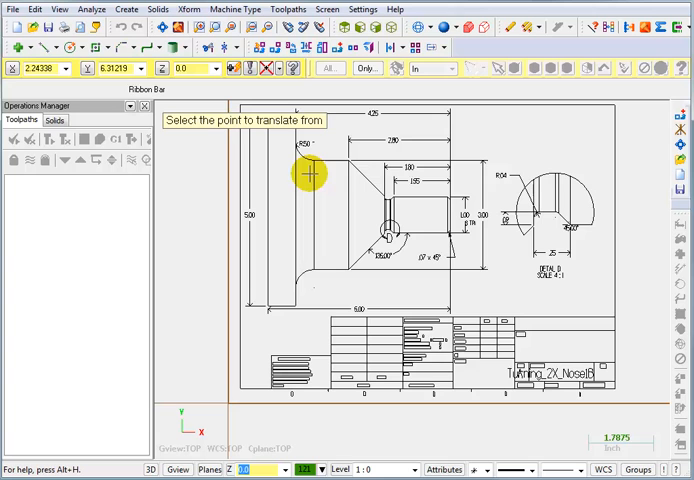
{"action": "mouse_move", "coordinate": [375, 212]}
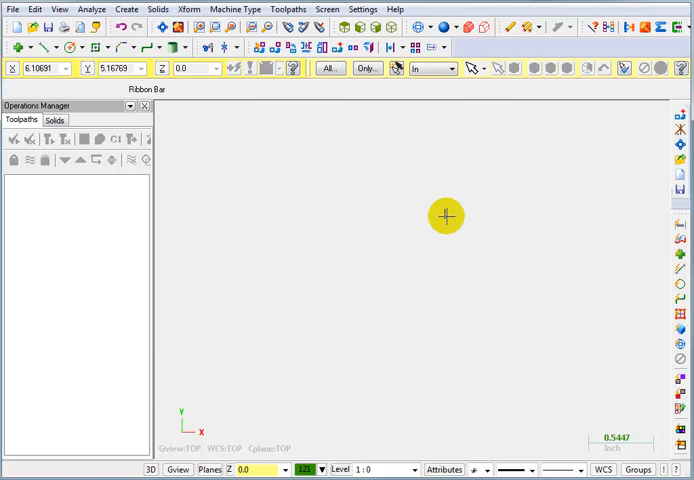
Fit the moved Turning_2X_Nose1B drawing to the screen using the right-click Fit command
{"action": "right_click", "coordinate": [446, 216]}
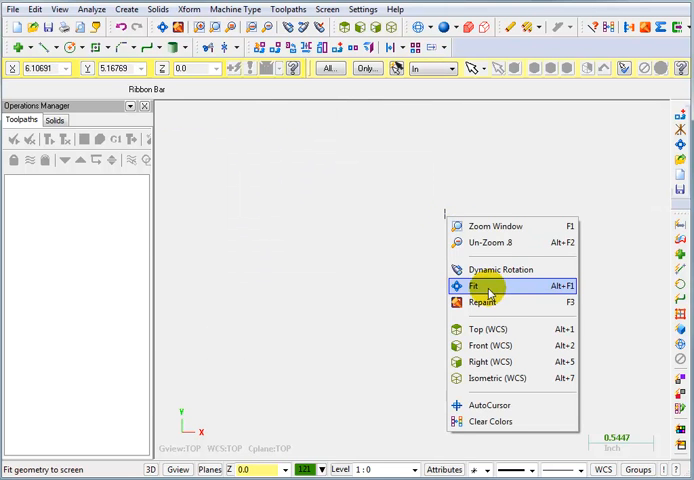
{"action": "left_click", "coordinate": [473, 287]}
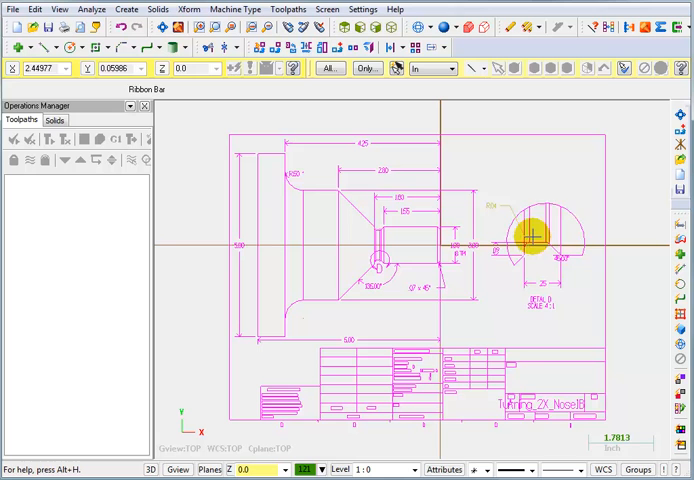
Clear the result colors so the moved drawing's lines return to black
{"action": "left_click", "coordinate": [607, 26]}
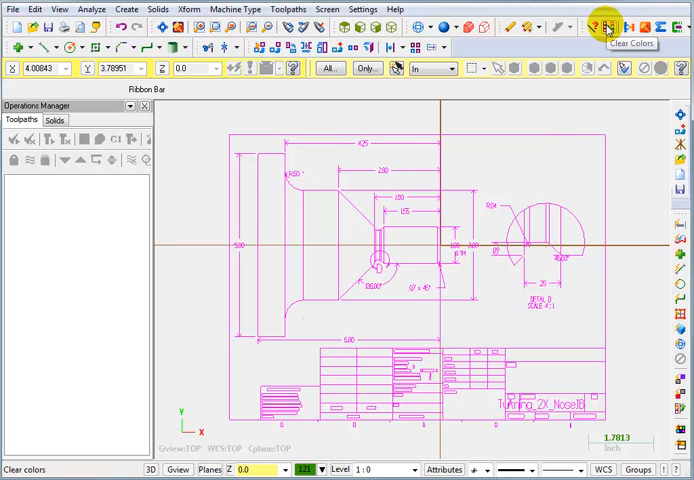
{"action": "mouse_move", "coordinate": [617, 21]}
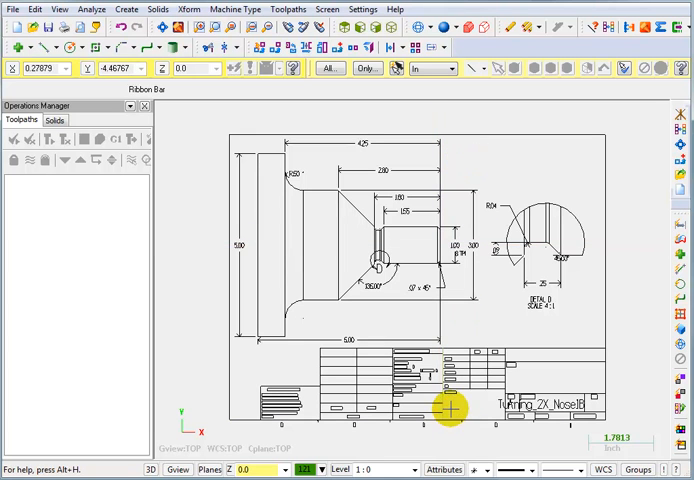
{"action": "mouse_move", "coordinate": [345, 177]}
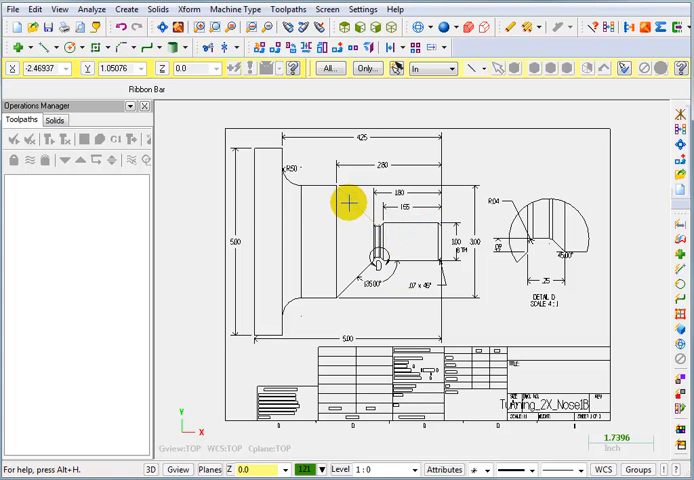
{"action": "mouse_move", "coordinate": [267, 152]}
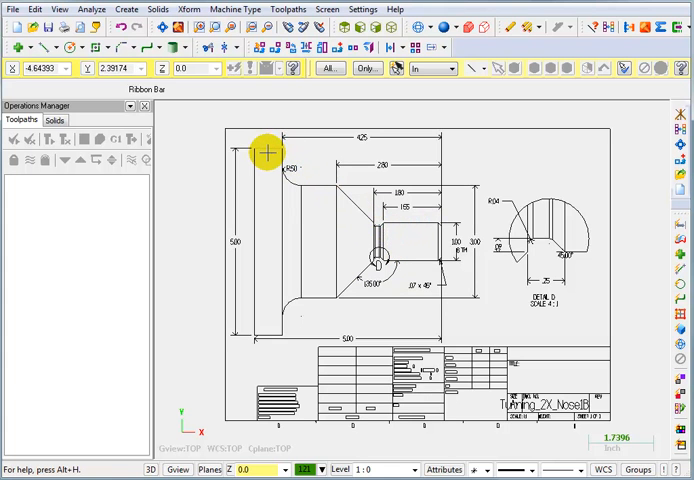